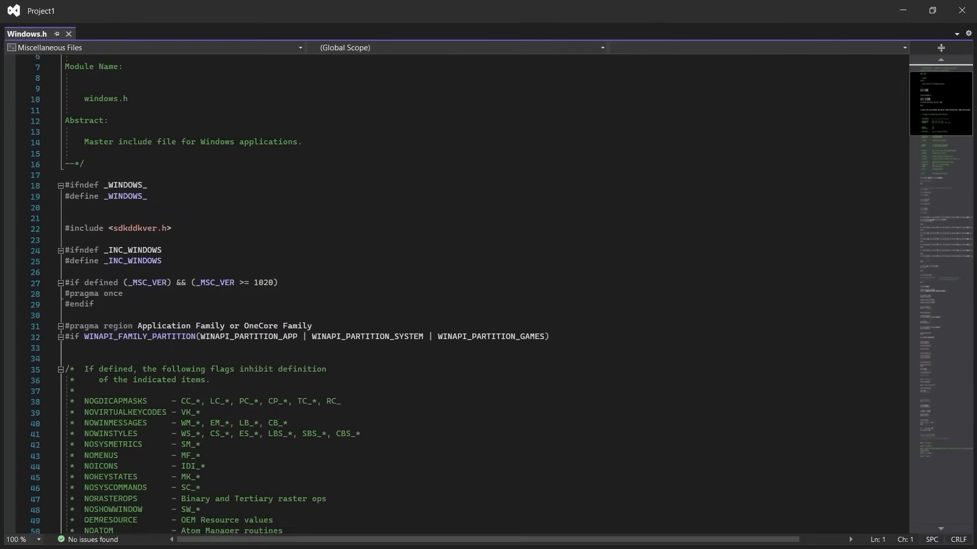
Step: Scroll through the list of includes inside the Windows.h master header
{"action": "scroll", "scroll_direction": "down", "scroll_amount": 3}
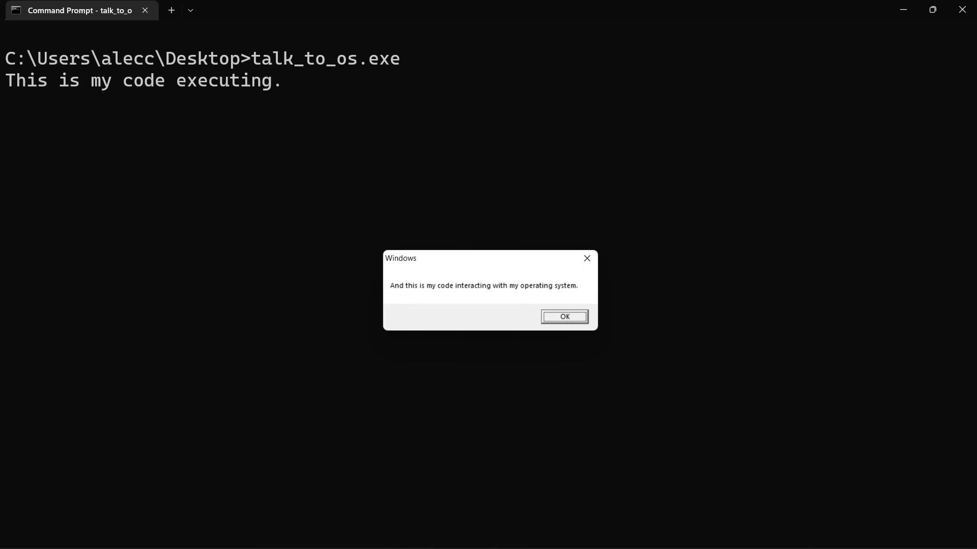
Step: Dismiss the MessageBox and browse the Windows SDK include folder of 2,215 header files
{"action": "left_click", "coordinate": [562, 316]}
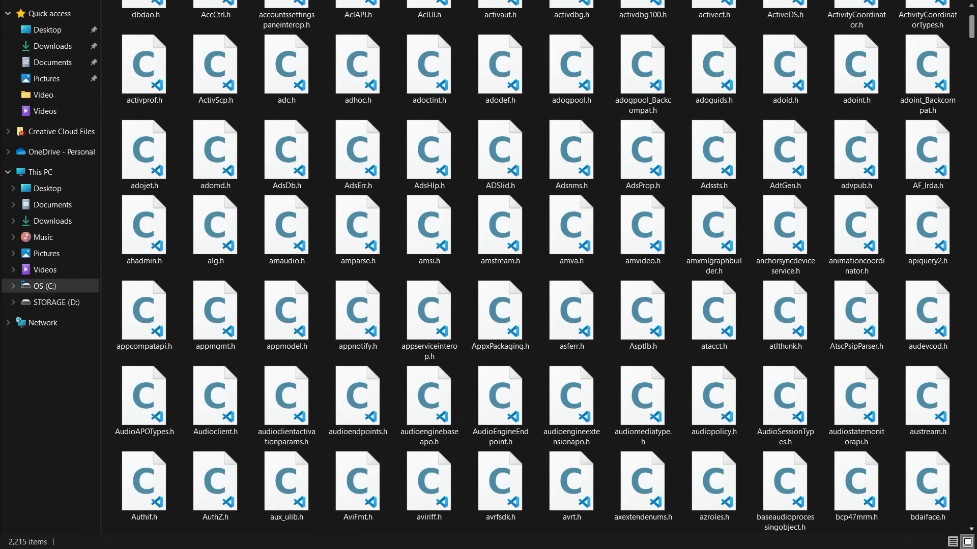
{"action": "scroll", "scroll_direction": "down", "scroll_amount": 3}
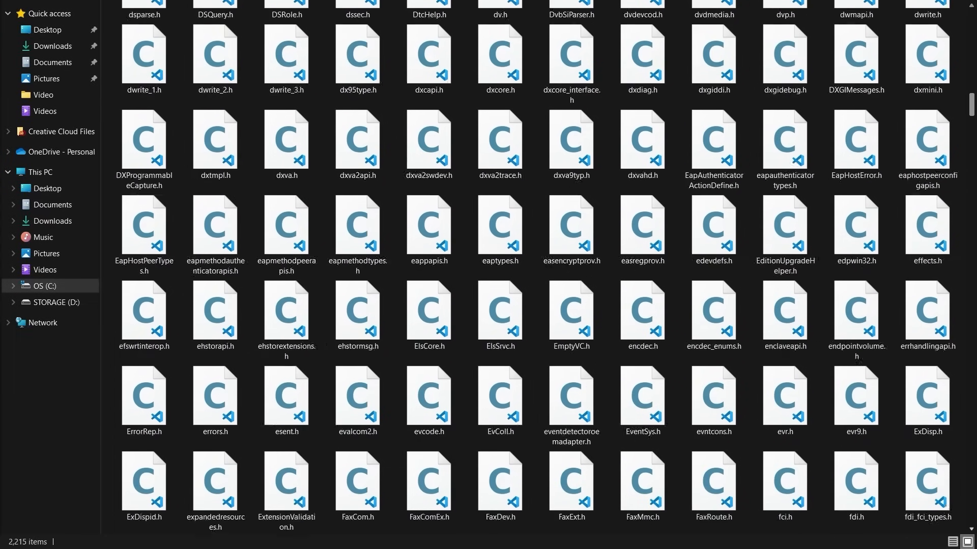
{"action": "scroll", "scroll_direction": "down", "scroll_amount": 3}
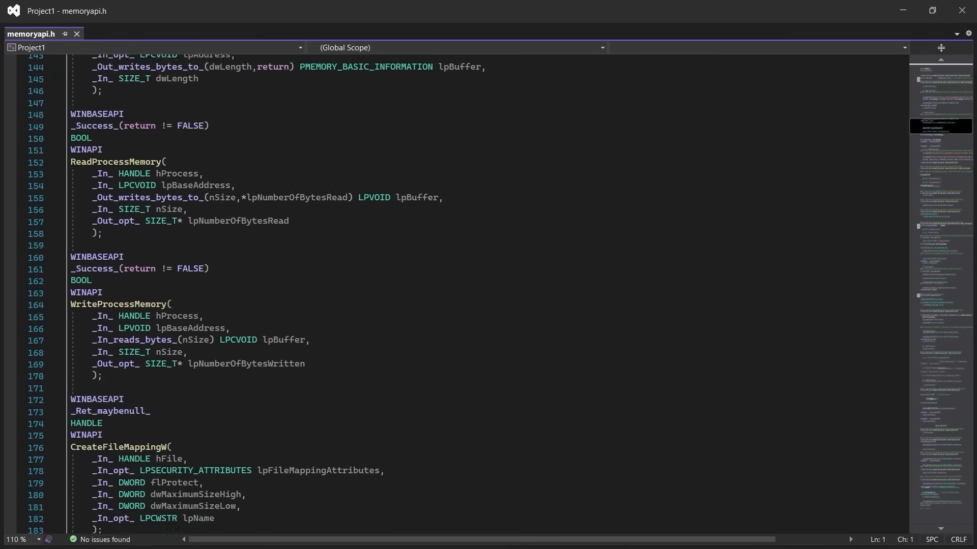
Step: Read memoryapi.h's declarations of ReadProcessMemory and WriteProcessMemory
{"action": "scroll", "scroll_direction": "down", "scroll_amount": 3}
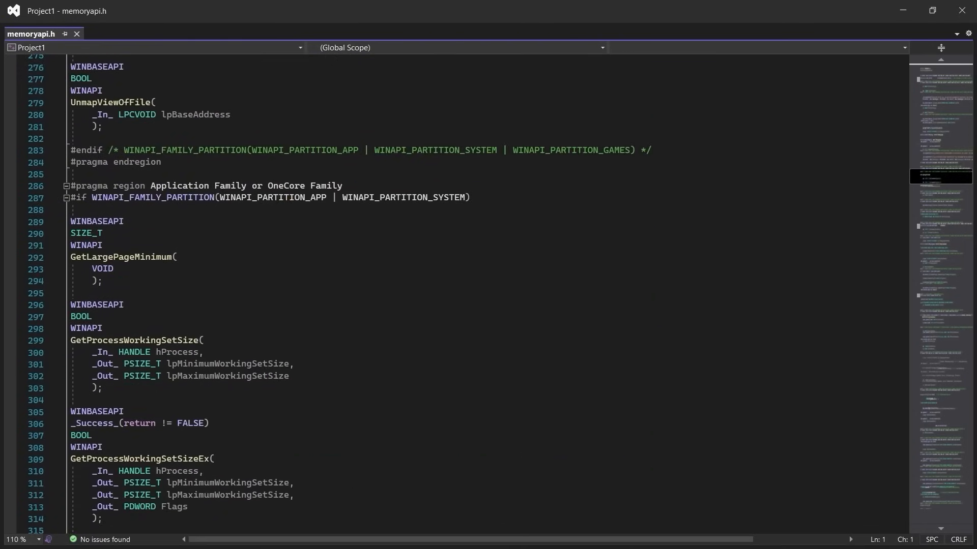
{"action": "scroll", "scroll_direction": "down", "scroll_amount": 3}
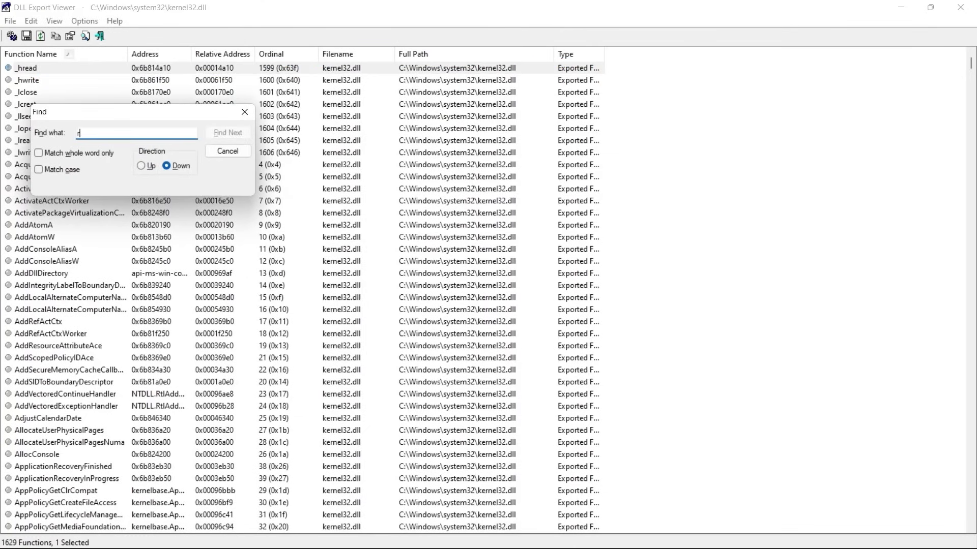
Step: Search kernel32.dll's export list for 'readproce' and land on ReadProcessMemory
{"action": "type", "text": "eadproce"}
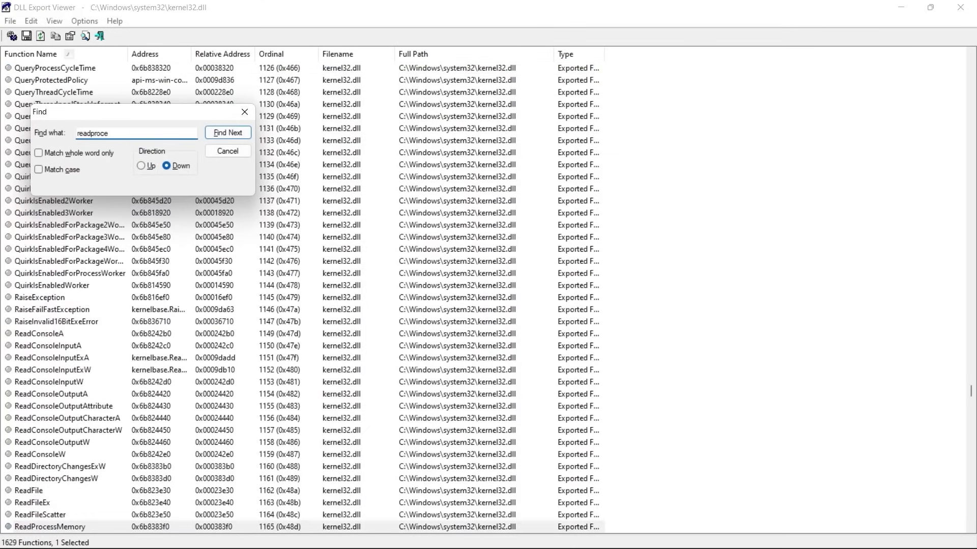
{"action": "left_click", "coordinate": [227, 132]}
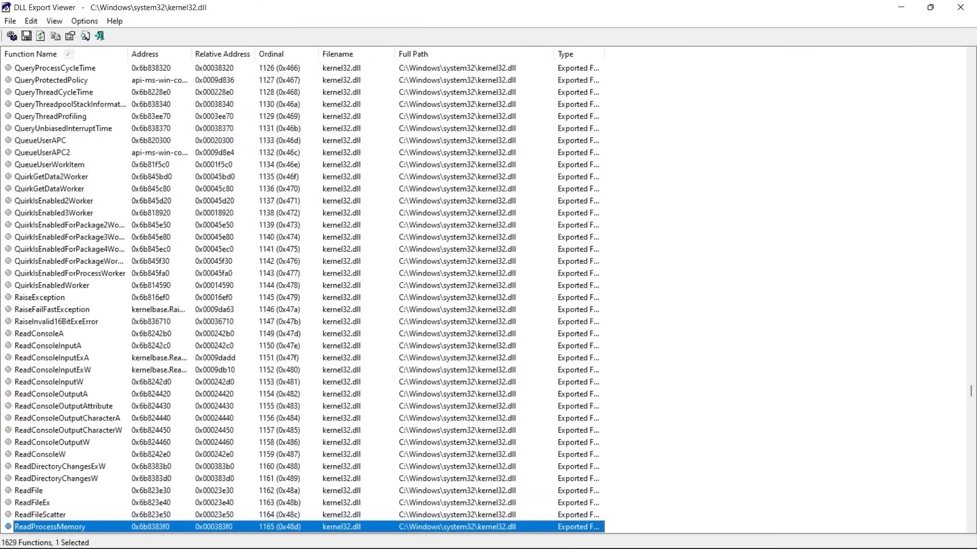
{"action": "scroll", "scroll_direction": "down", "scroll_amount": 3}
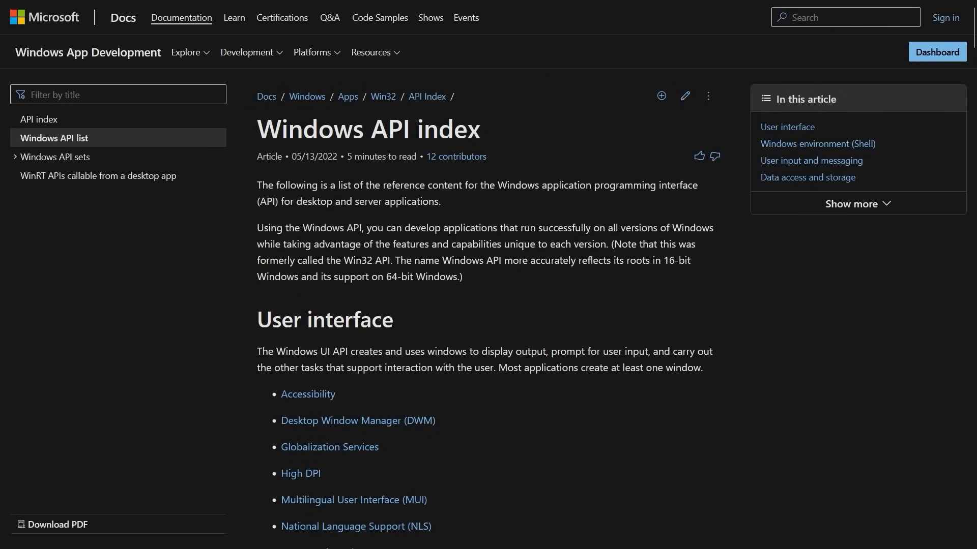
Step: Navigate to the Windows API index page on docs.microsoft.com
{"action": "left_click", "coordinate": [856, 204]}
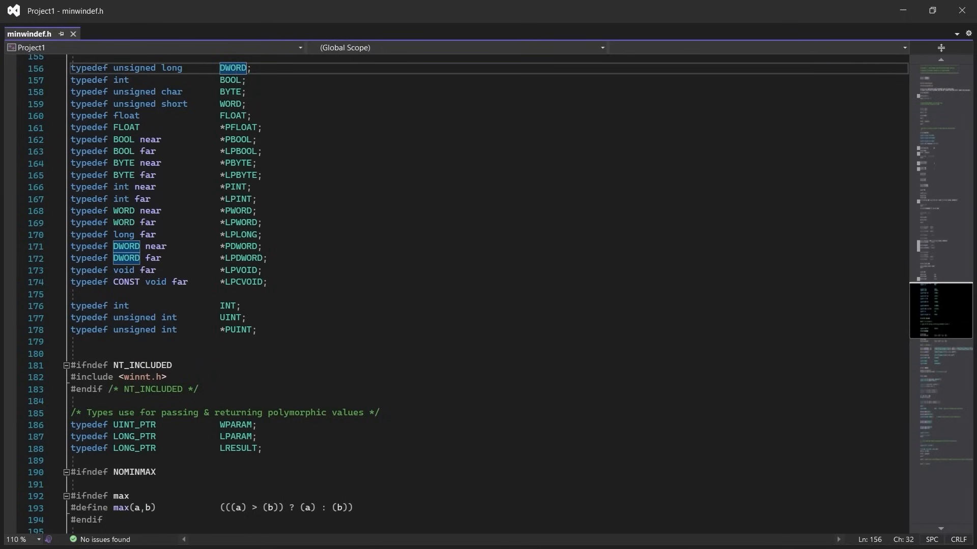
Step: Highlight DWORD in minwindef.h to show its typedef as unsigned long and its uses
{"action": "left_click", "coordinate": [239, 163]}
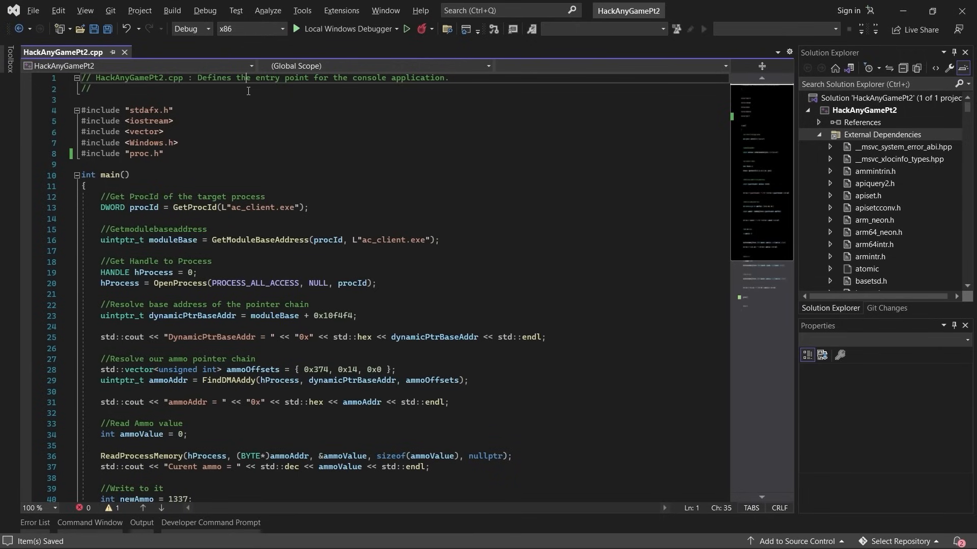
{"action": "mouse_move", "coordinate": [279, 129]}
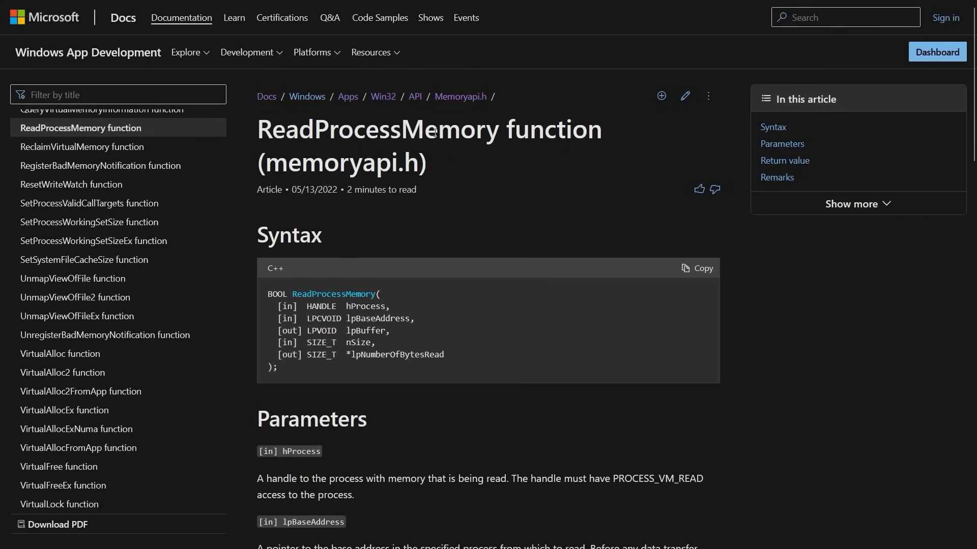
{"action": "mouse_move", "coordinate": [459, 97]}
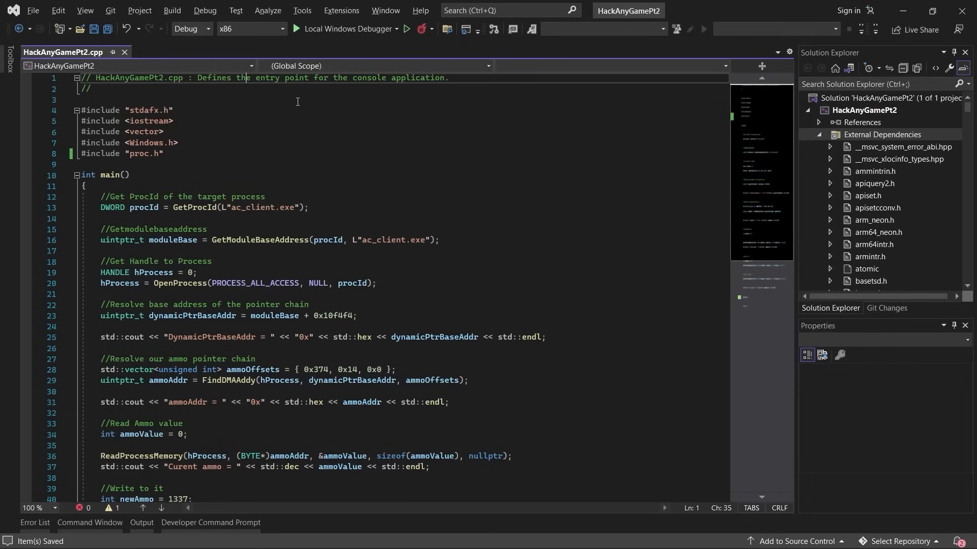
{"action": "mouse_move", "coordinate": [163, 140]}
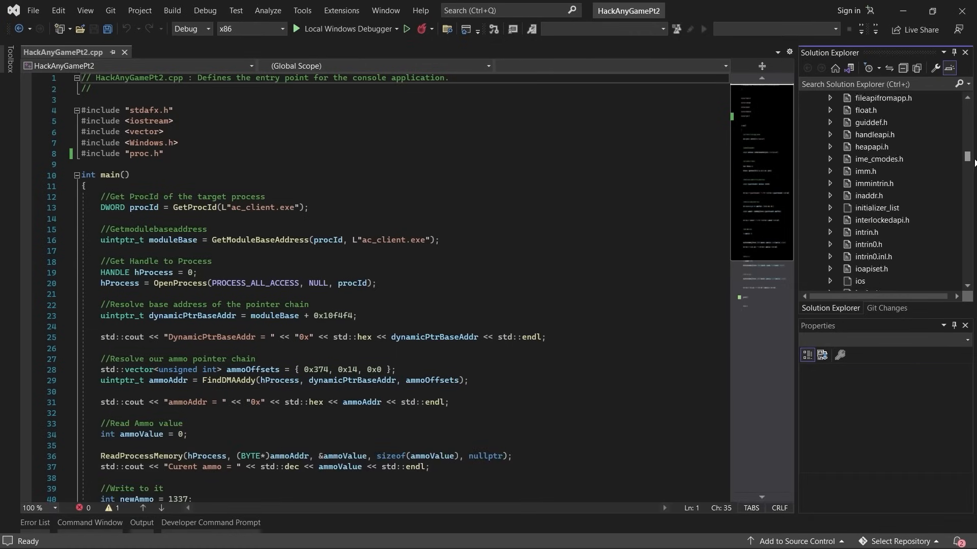
Step: Go to the Windows.h document from the project's #include <Windows.h> line
{"action": "scroll", "scroll_direction": "down", "scroll_amount": 3}
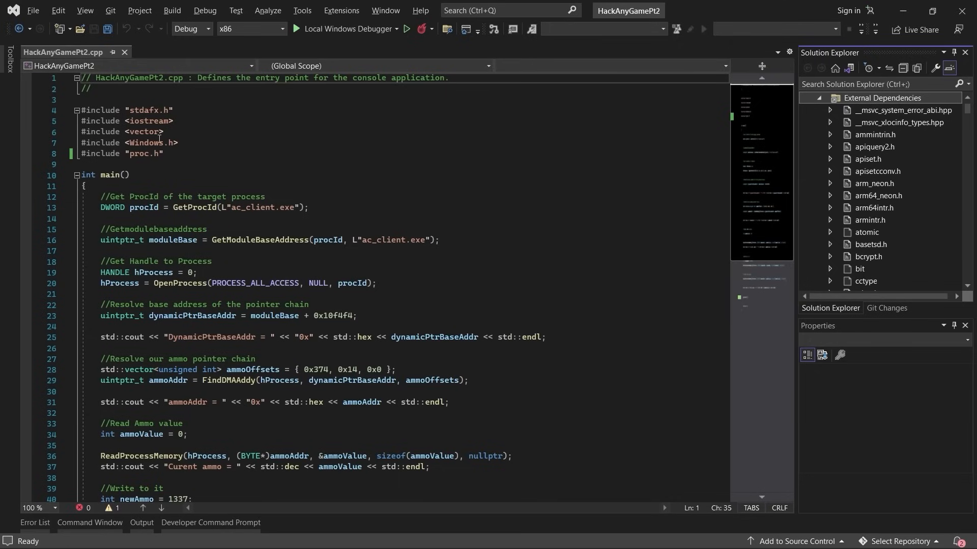
{"action": "right_click", "coordinate": [158, 142]}
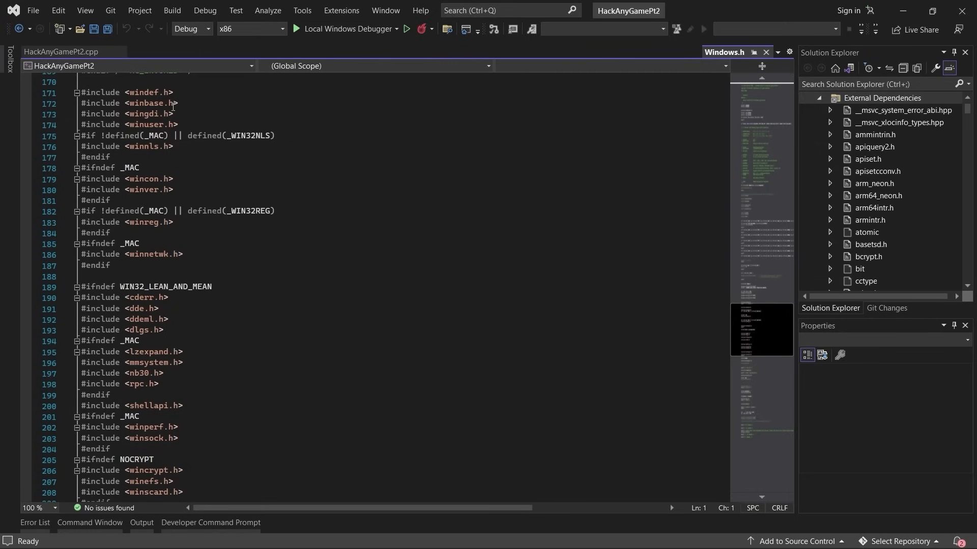
Step: Add '#include <memoryapi.h>' below proc.h in HackAnyGamePt2.cpp
{"action": "left_click", "coordinate": [62, 52]}
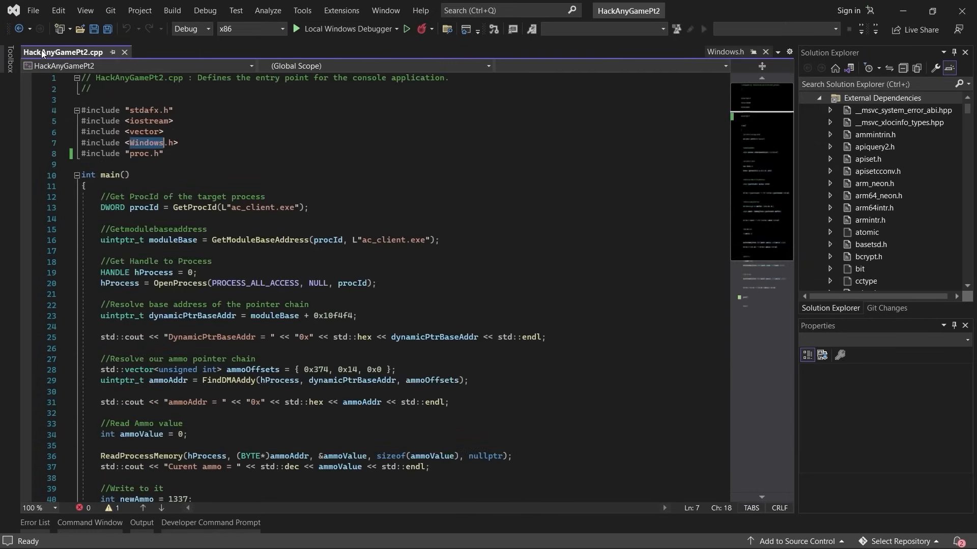
{"action": "type", "text": "#inc"}
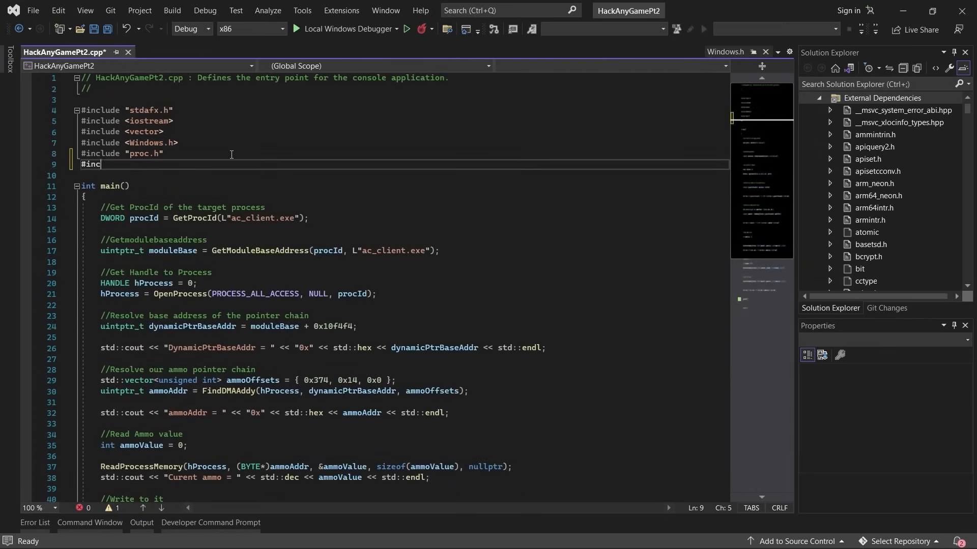
{"action": "type", "text": "lude <memo"}
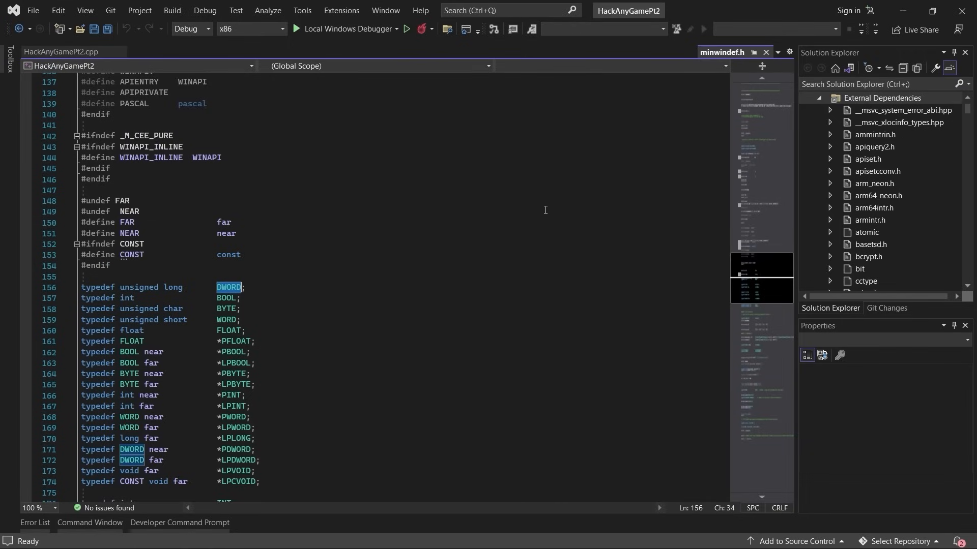
{"action": "mouse_move", "coordinate": [389, 236]}
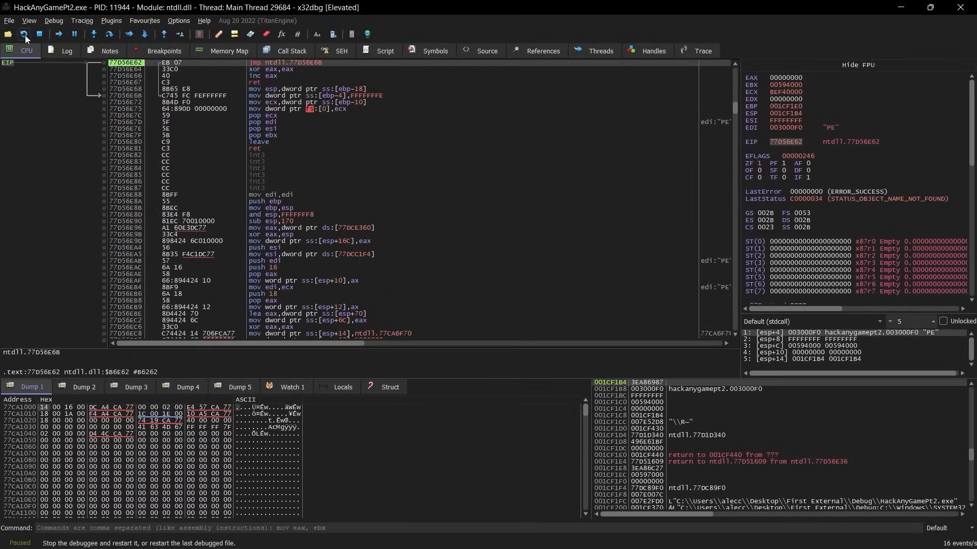
Step: Restart the debuggee and run it until the kernel32.ReadProcessMemory import breakpoint hits
{"action": "left_click", "coordinate": [431, 50]}
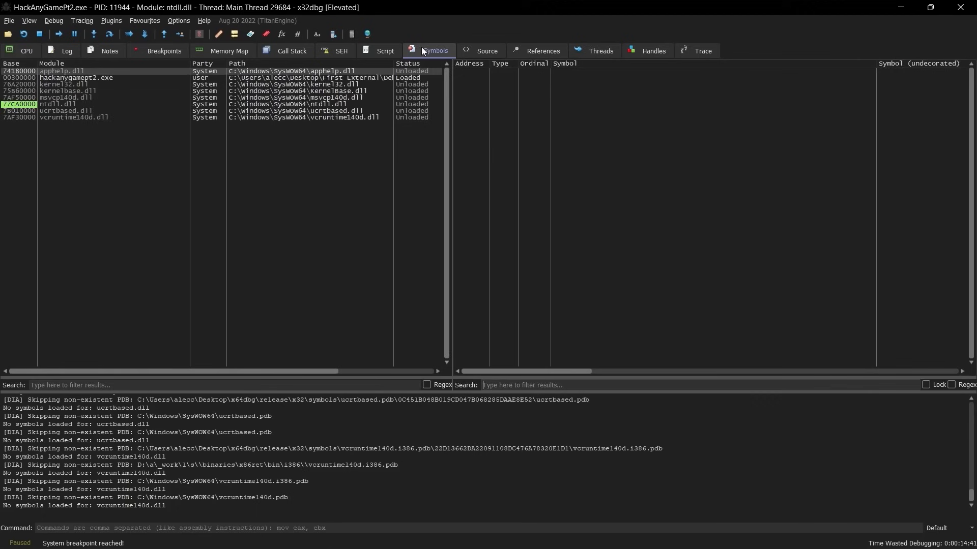
{"action": "left_click", "coordinate": [74, 78]}
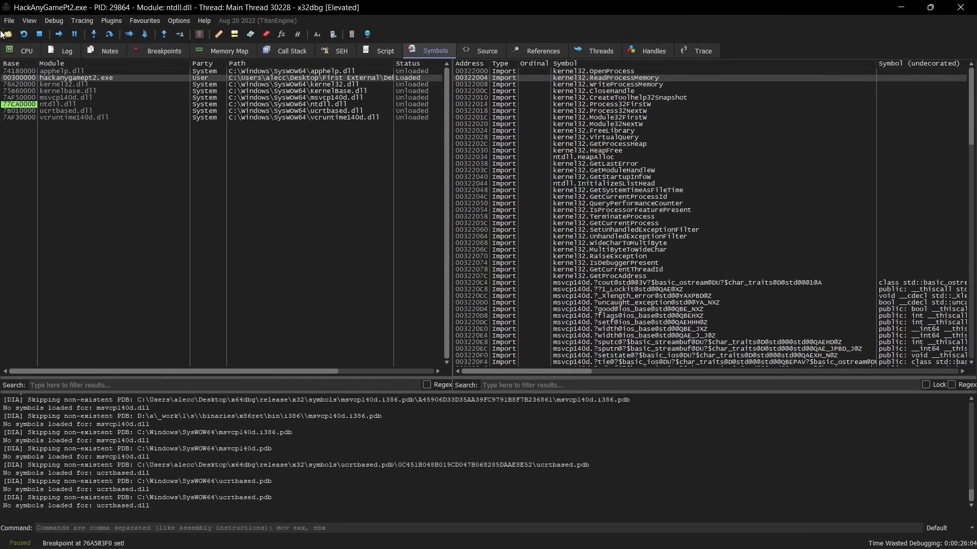
{"action": "left_click", "coordinate": [56, 35]}
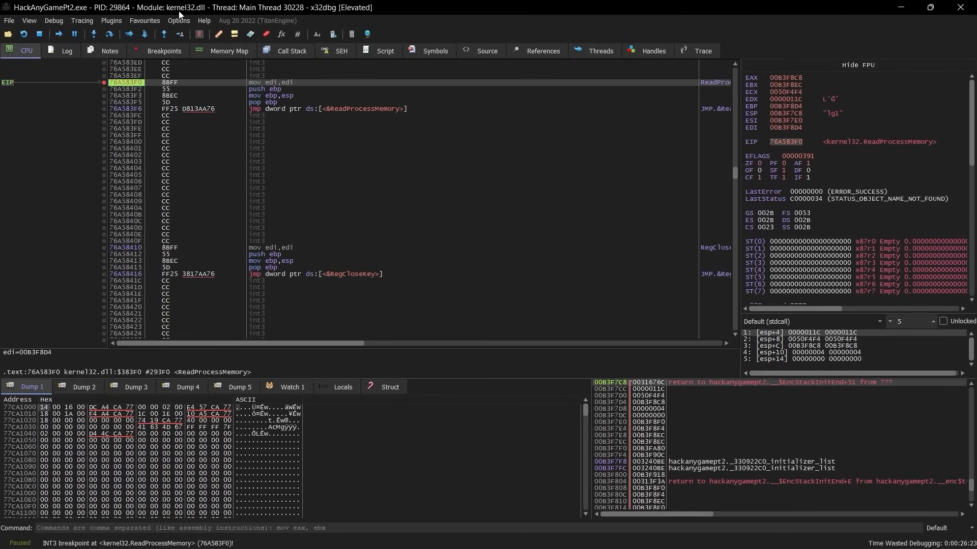
{"action": "mouse_move", "coordinate": [314, 90]}
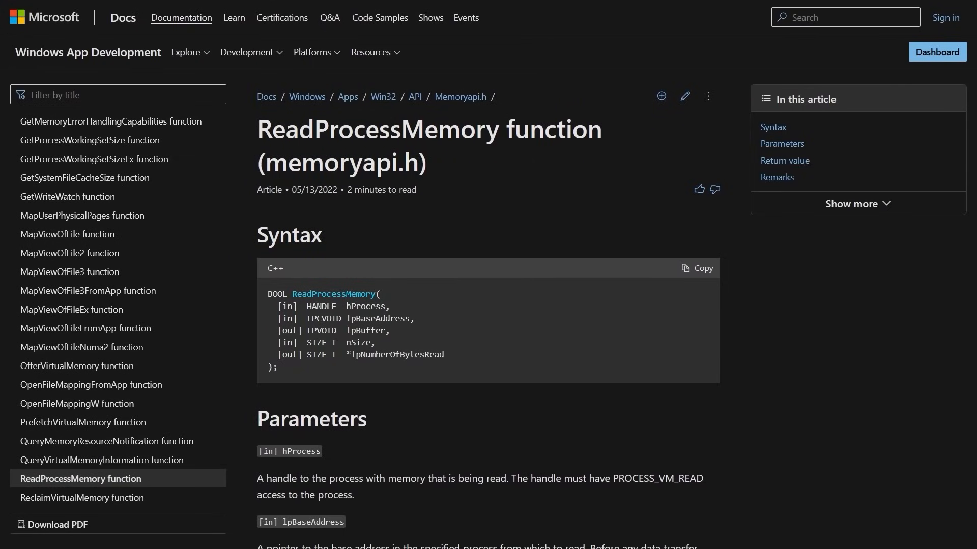
Step: Expand the article outline and read ReadProcessMemory's parameters, return value and remarks
{"action": "left_click", "coordinate": [857, 203]}
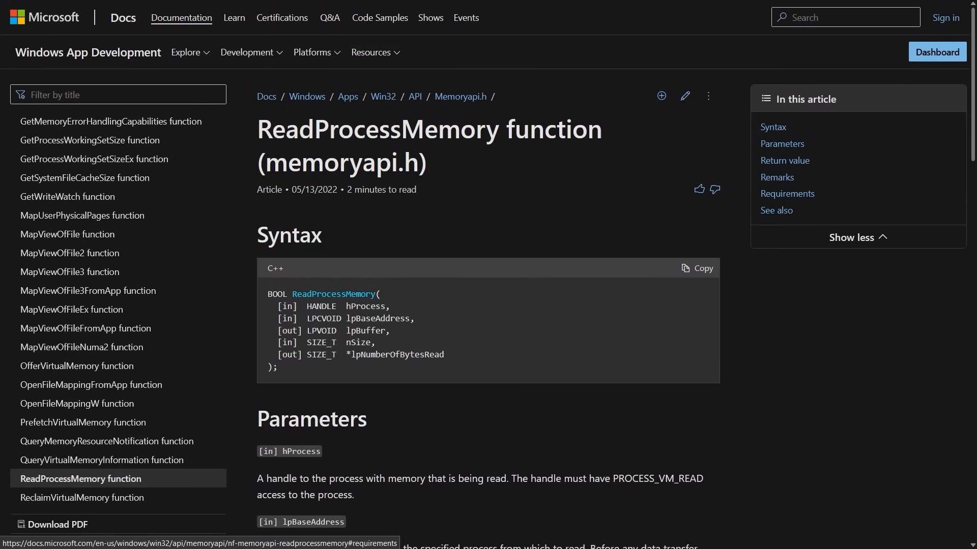
{"action": "scroll", "scroll_direction": "down", "scroll_amount": 3}
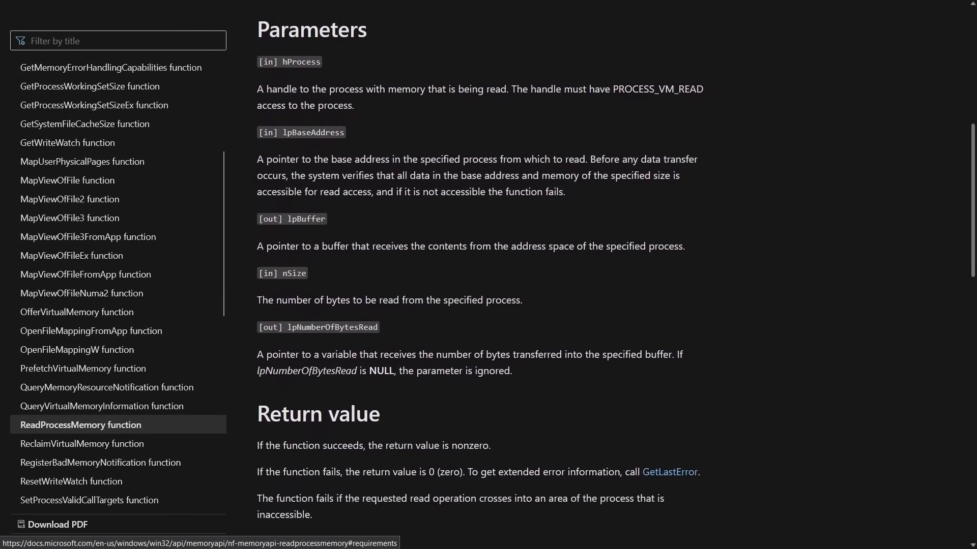
{"action": "scroll", "scroll_direction": "down", "scroll_amount": 3}
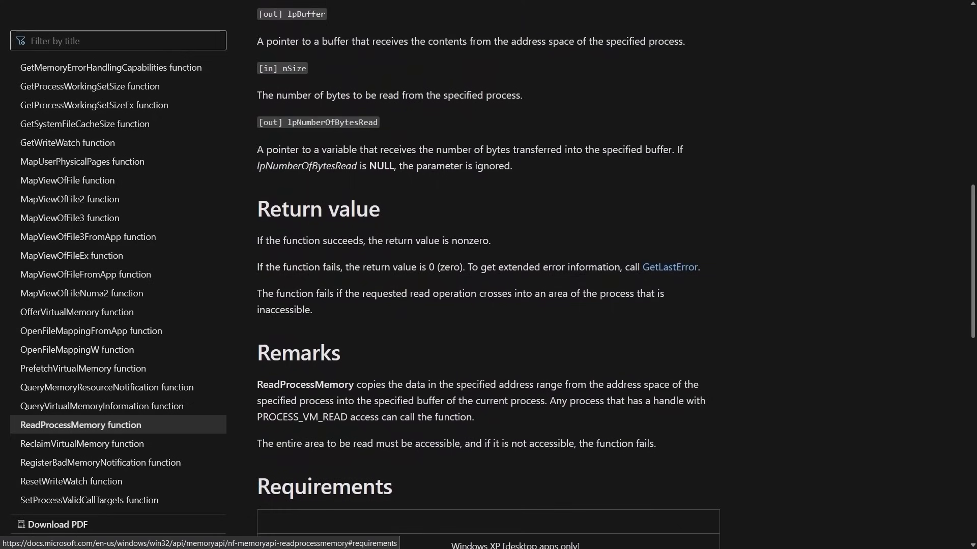
{"action": "scroll", "scroll_direction": "down", "scroll_amount": 3}
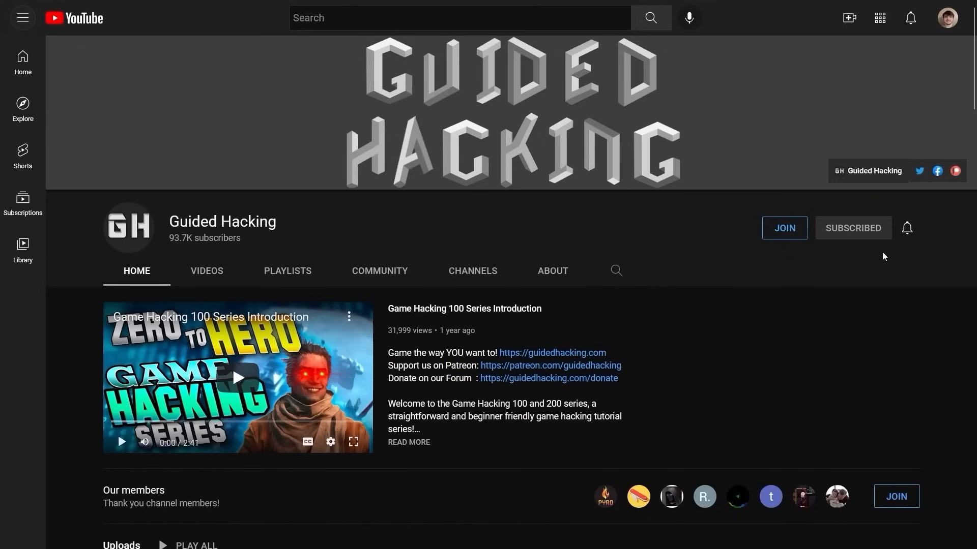
Step: Enter the guidedhacking.com forums and scroll through Most Popular, Community and Game Hacking sections
{"action": "left_click", "coordinate": [906, 228]}
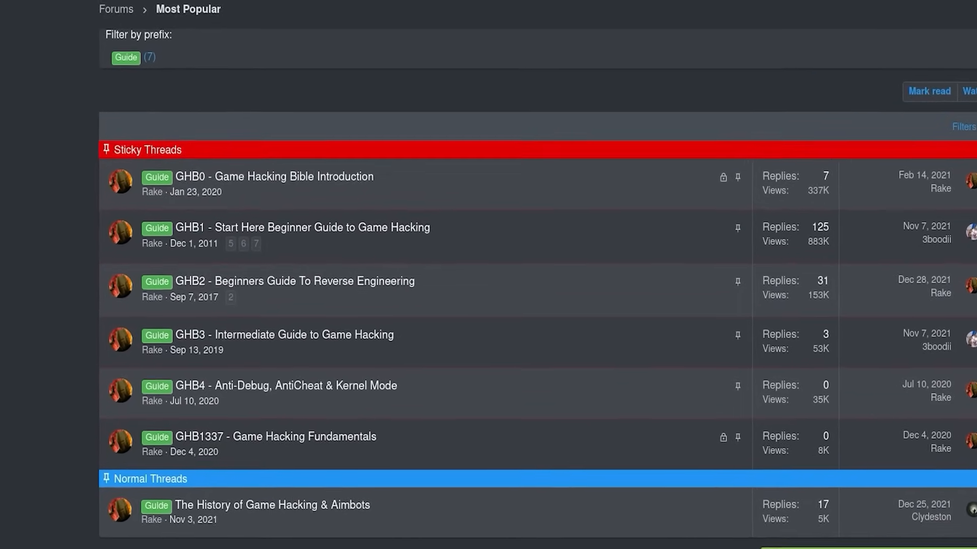
{"action": "scroll", "scroll_direction": "down", "scroll_amount": 3}
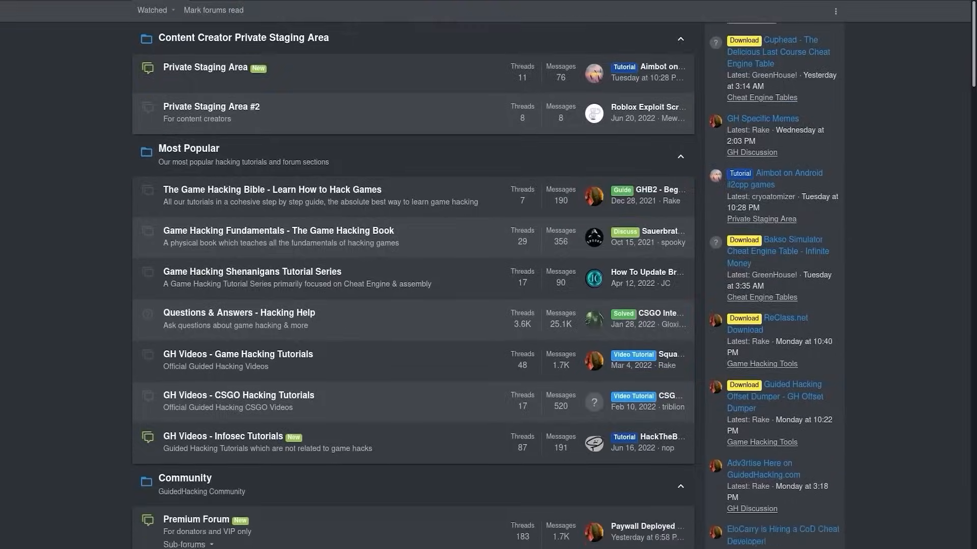
{"action": "scroll", "scroll_direction": "down", "scroll_amount": 3}
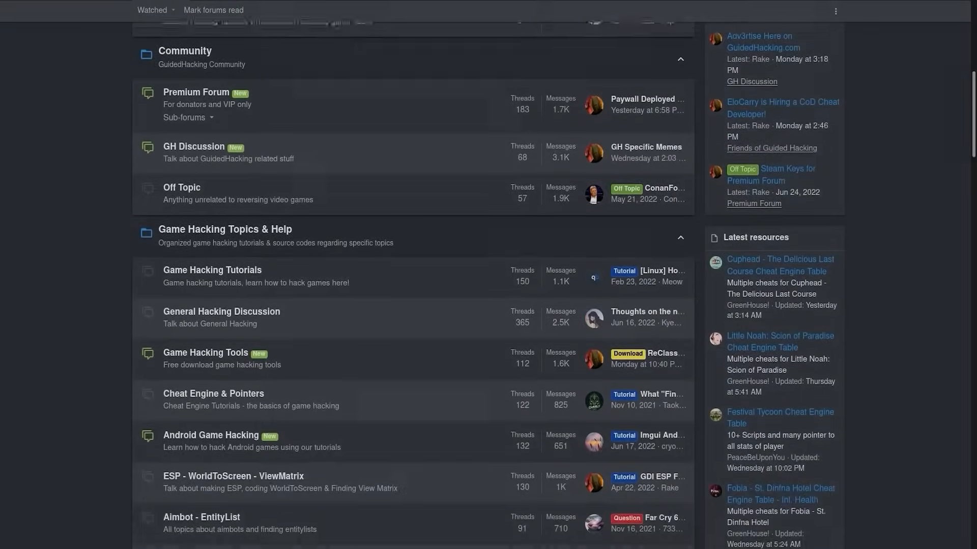